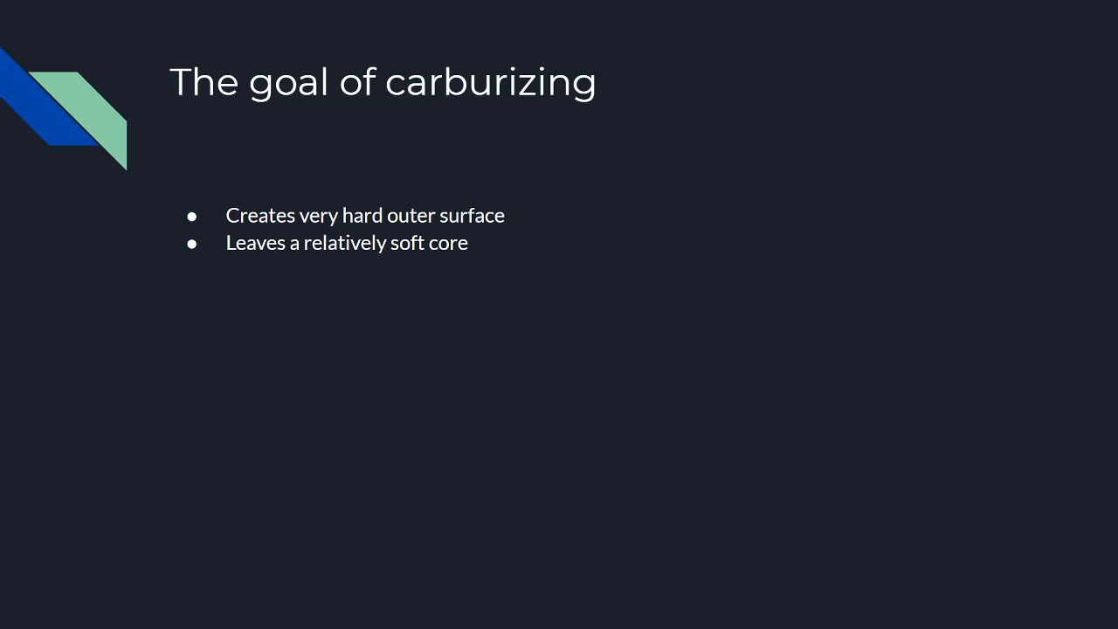
key("Right")
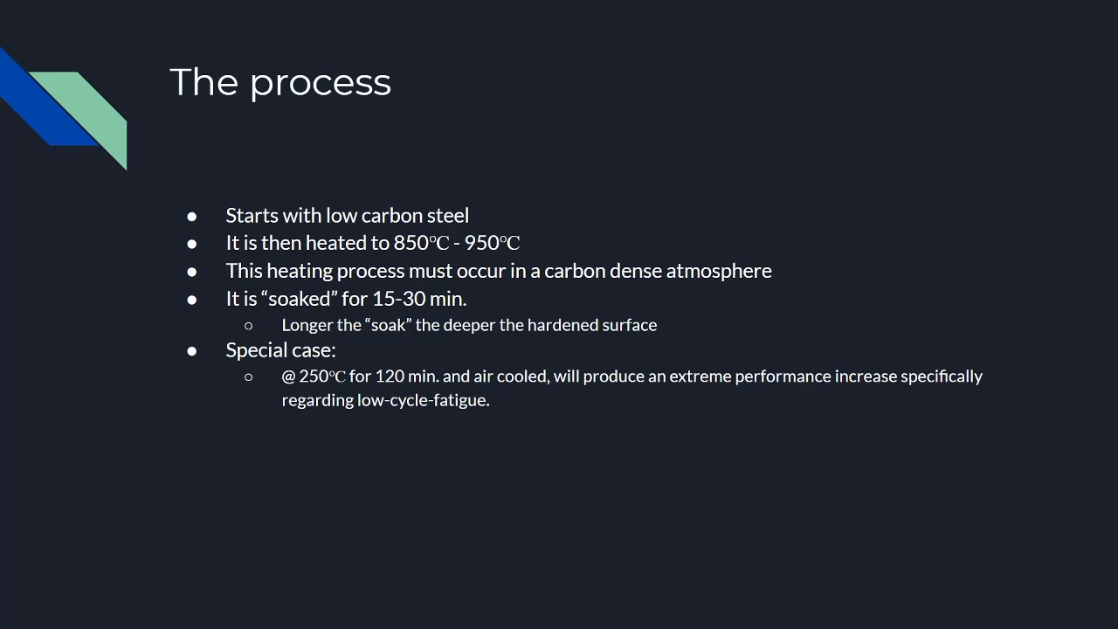